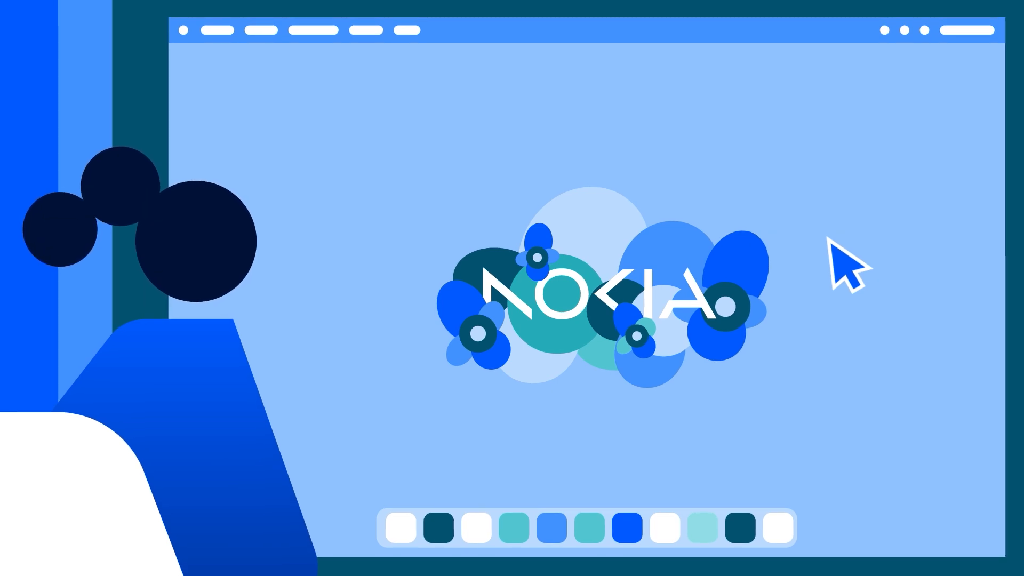
{"action": "mouse_move", "coordinate": [819, 271]}
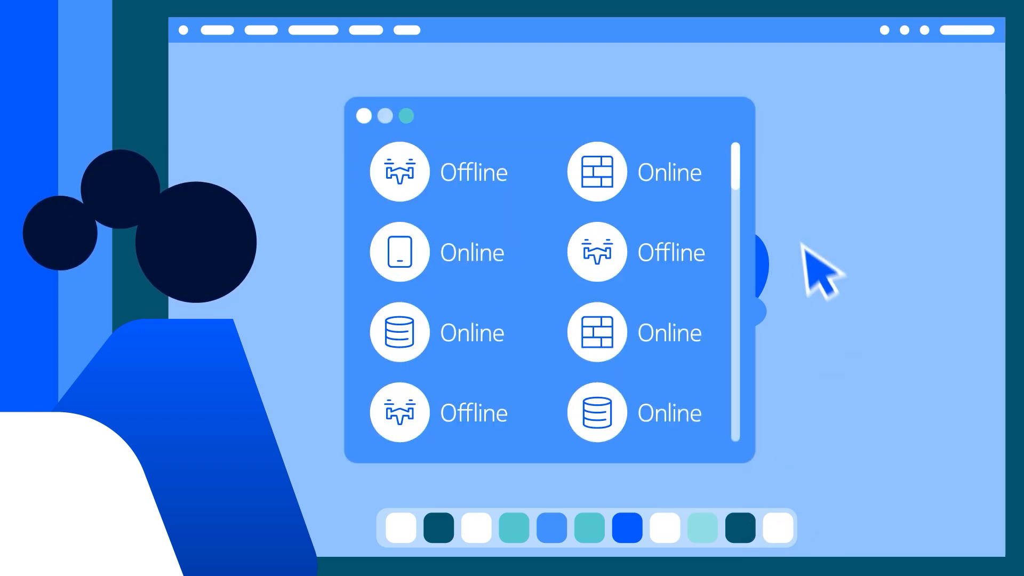
Scroll down the device list to review each device's online or offline state.
{"action": "scroll", "scroll_direction": "down", "scroll_amount": 3}
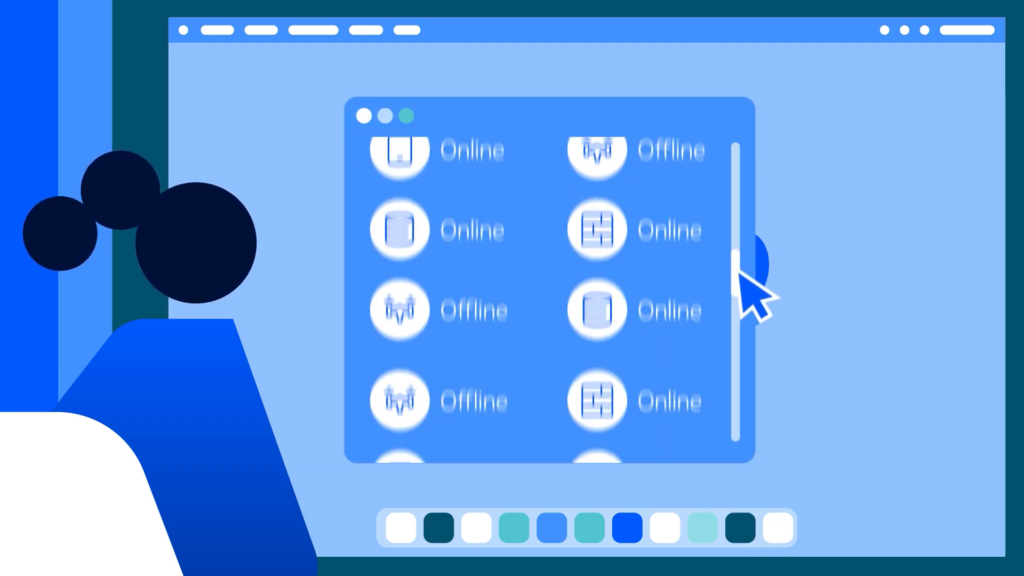
{"action": "scroll", "scroll_direction": "down", "scroll_amount": 3}
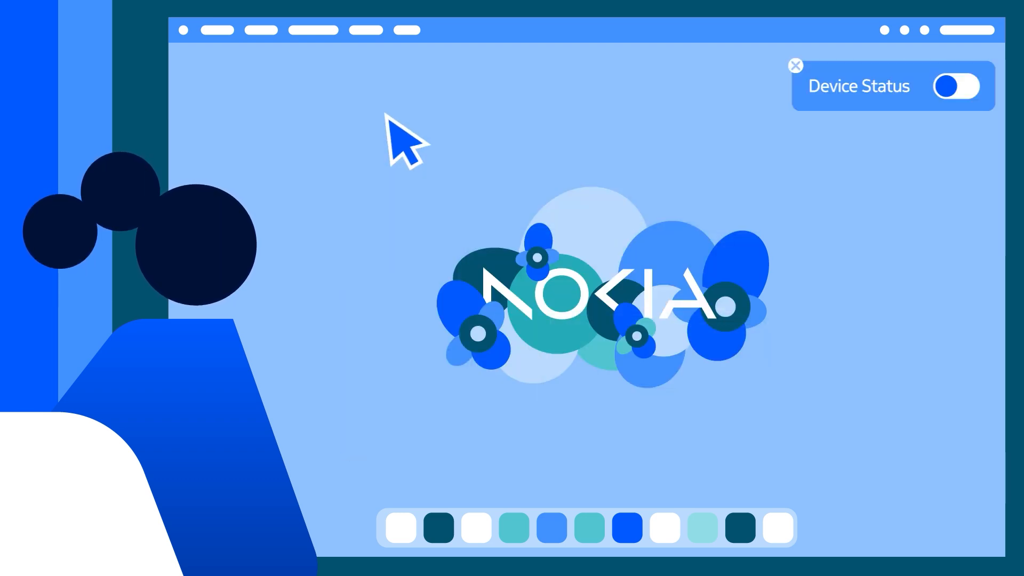
Toggle Device Status on from the top-right notification.
{"action": "left_click", "coordinate": [623, 530]}
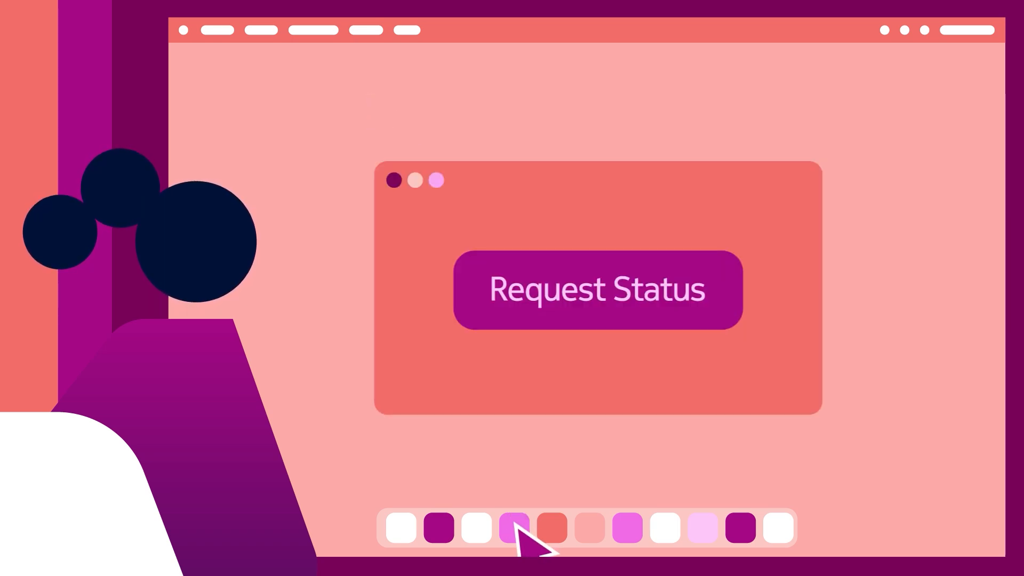
{"action": "mouse_move", "coordinate": [627, 333]}
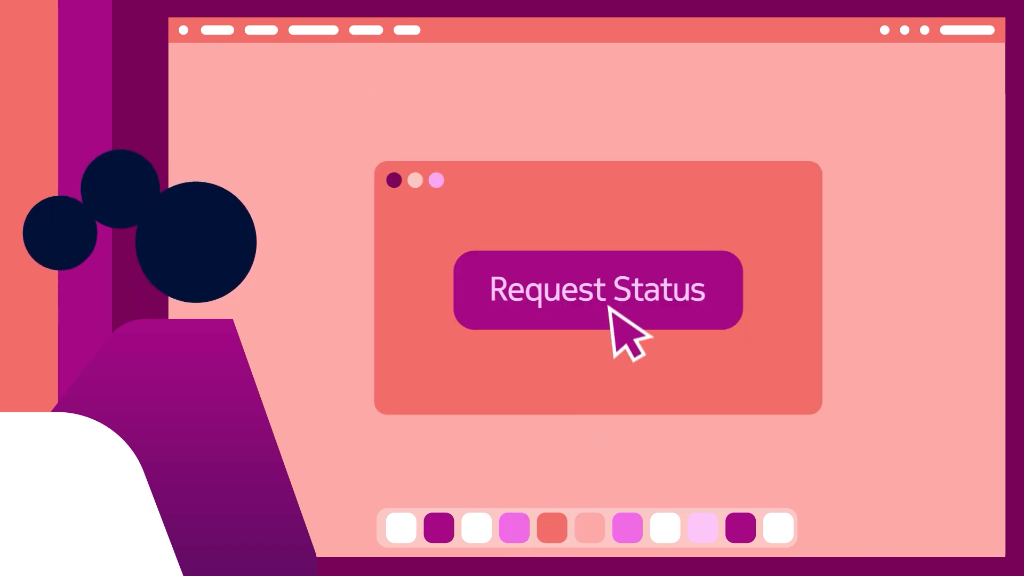
Request device status and open the '1 Device offline' alert showing S23W1 - Offline.
{"action": "left_click", "coordinate": [583, 291]}
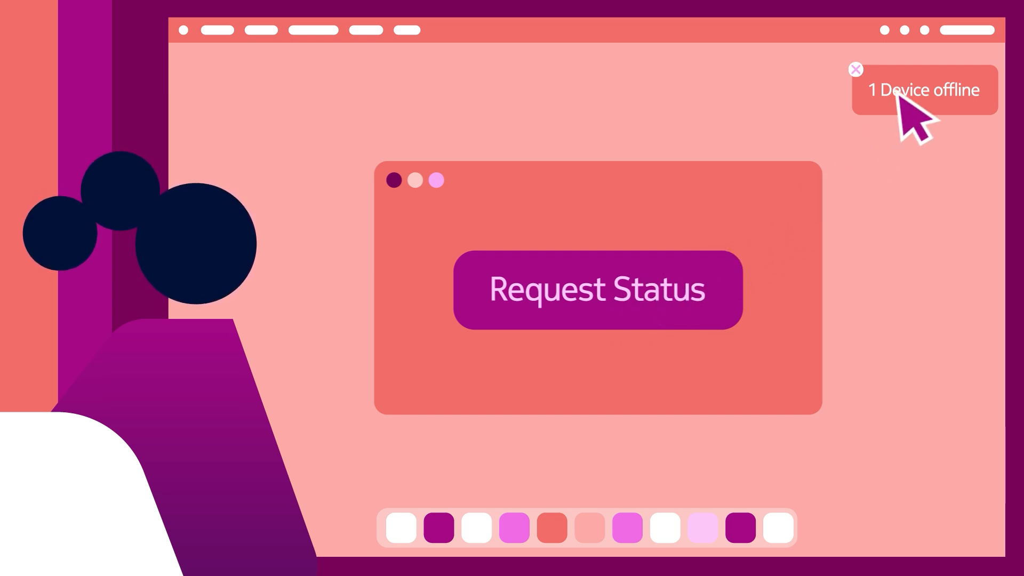
{"action": "left_click", "coordinate": [601, 289]}
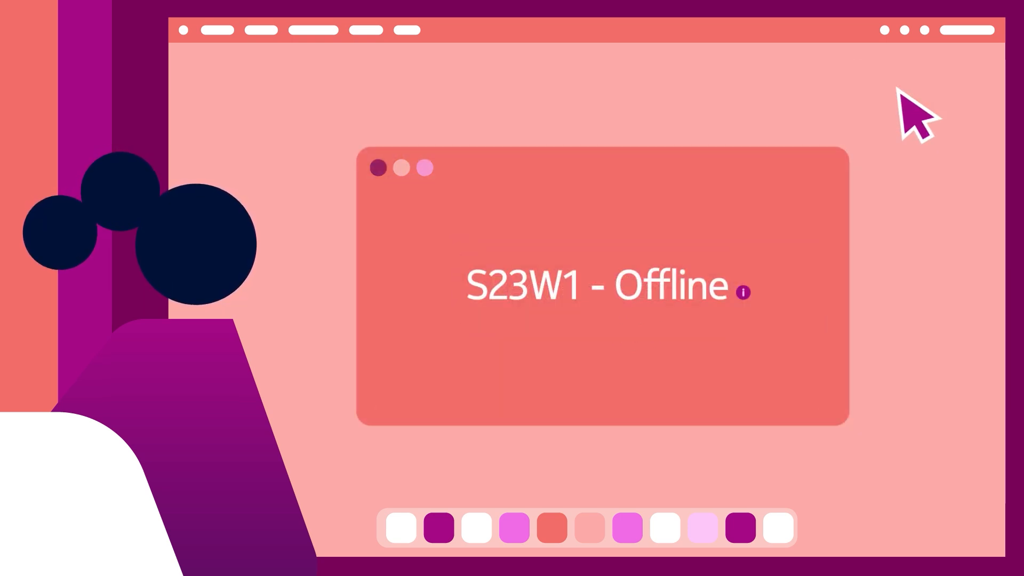